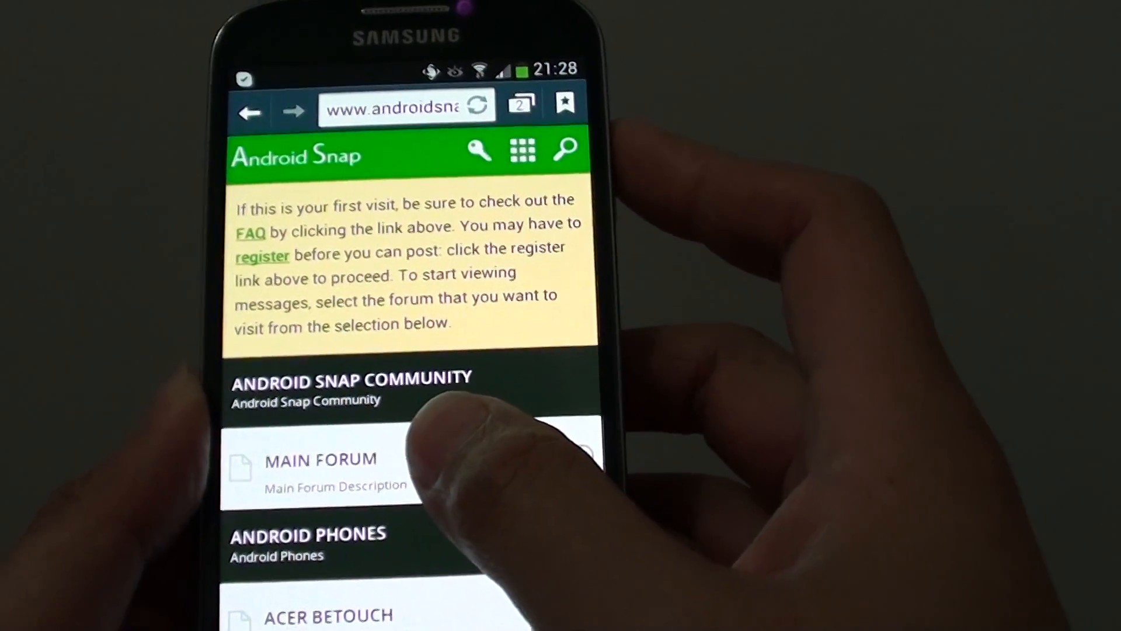
Scroll the Android Snap Android Phones forum list down to the Acer and Alcatel entries.
scroll("up", 3)
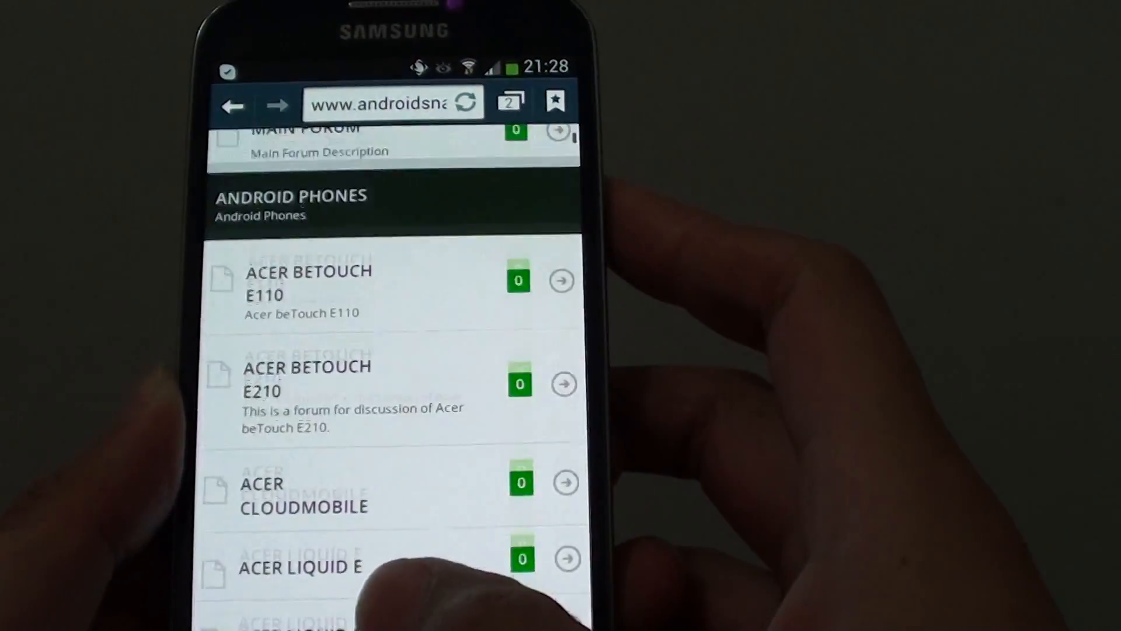
scroll("up", 3)
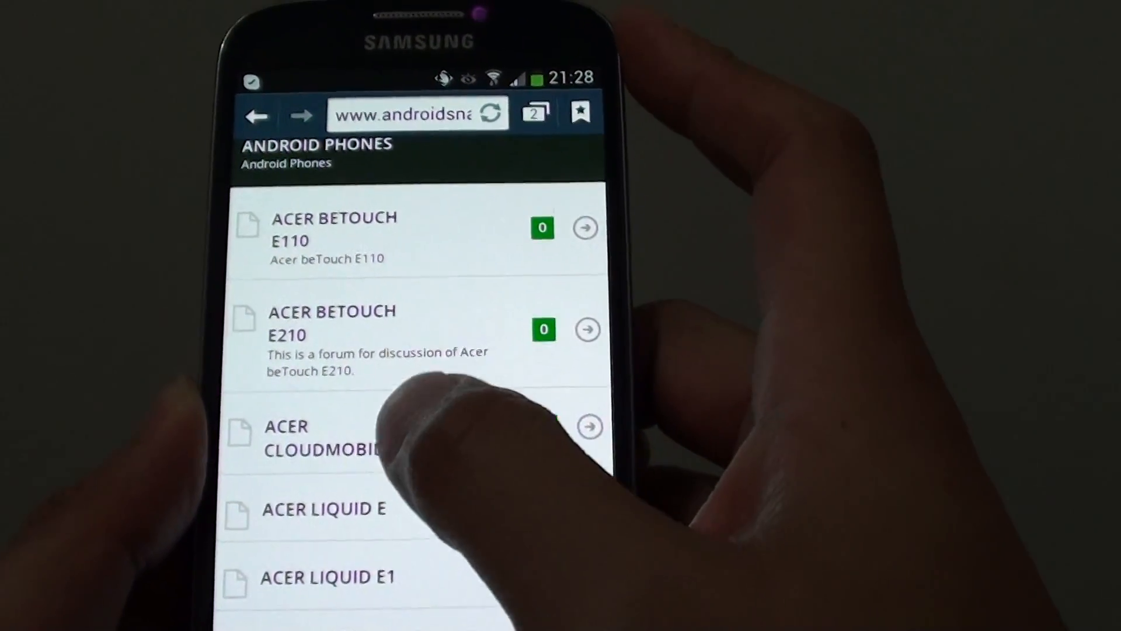
scroll("down", 3)
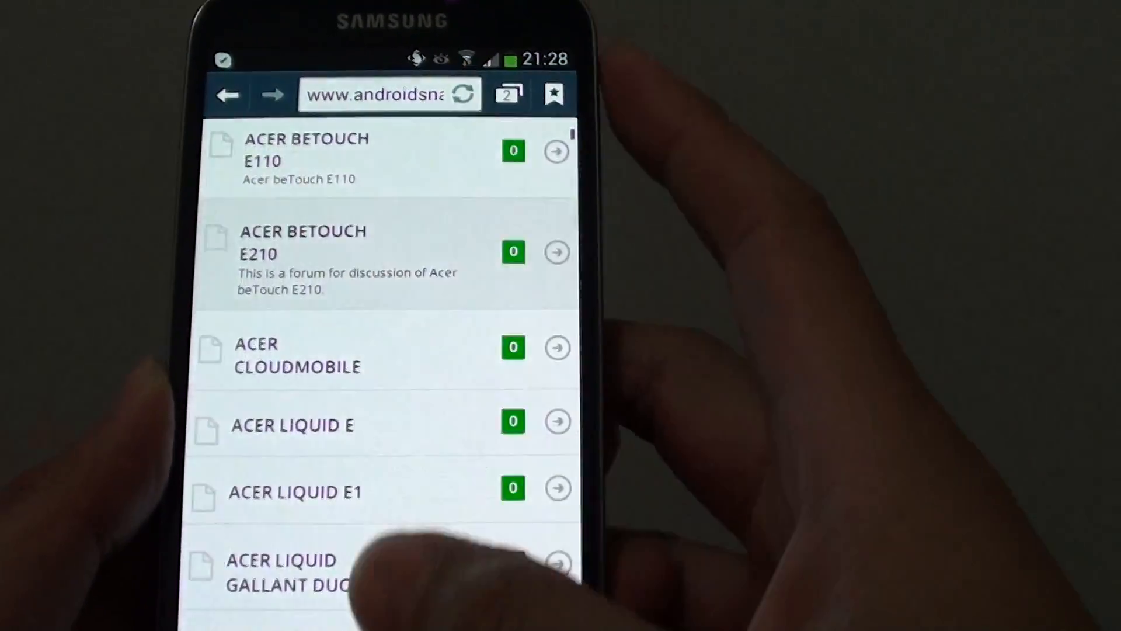
key("home")
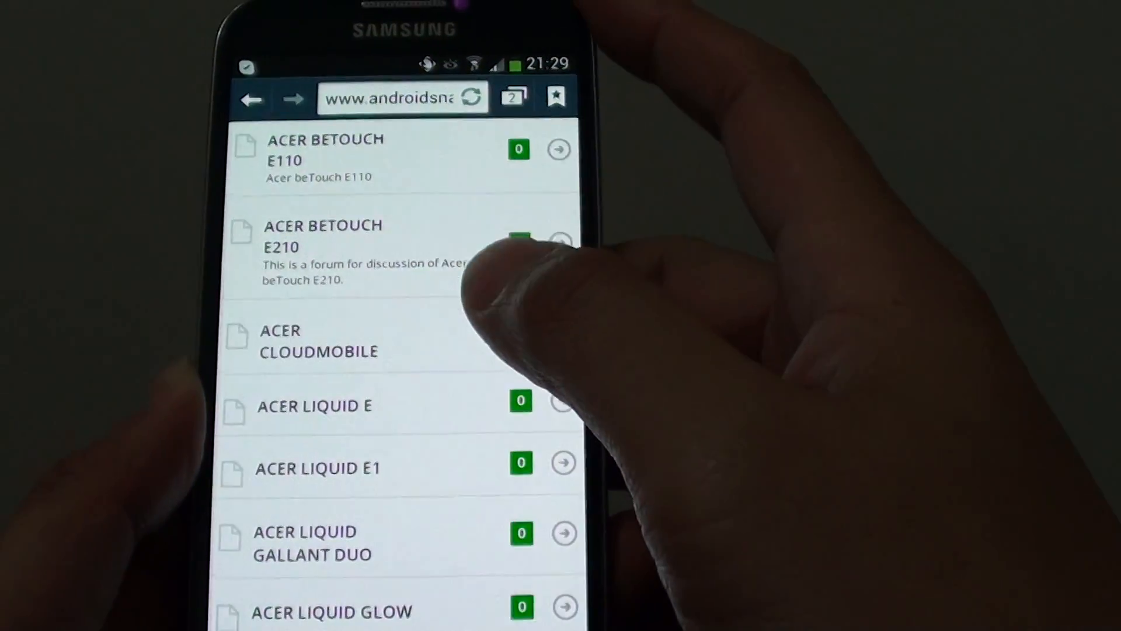
scroll("down", 3)
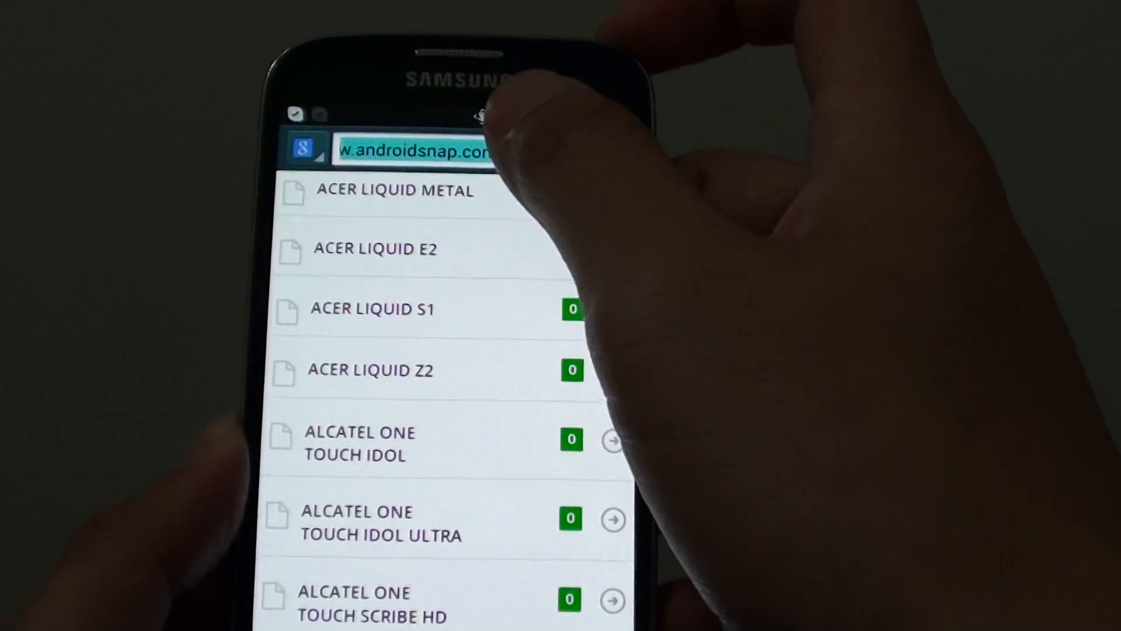
Open the Samsung Internet options menu over the Android Snap page.
left_click(414, 151)
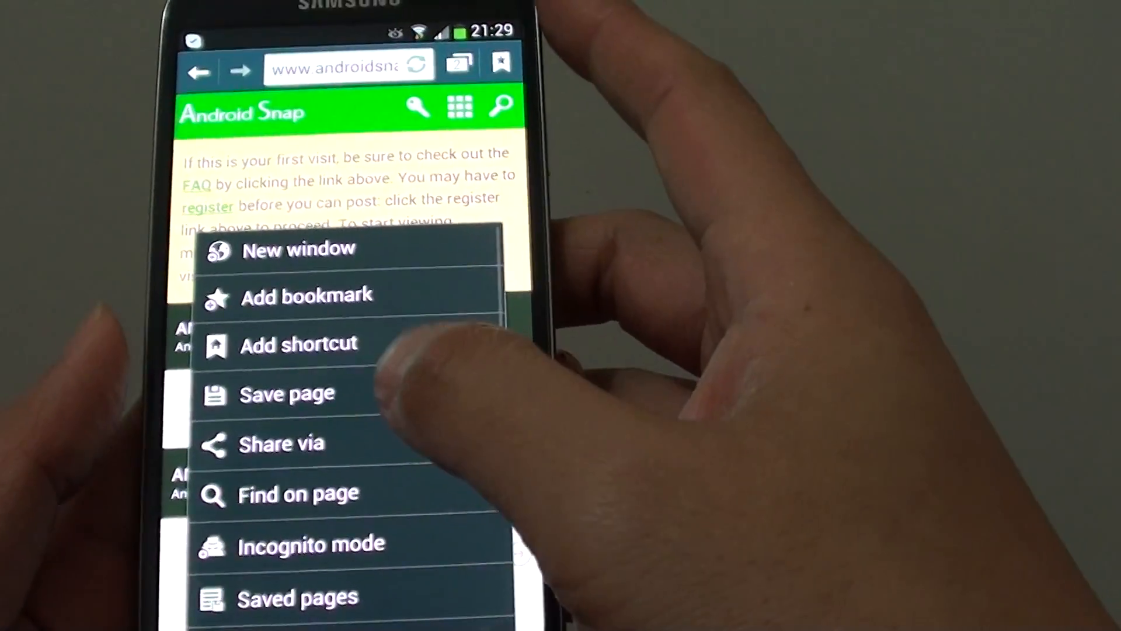
Choose Save page from the browser menu to store the Android Snap forum offline.
scroll("down", 3)
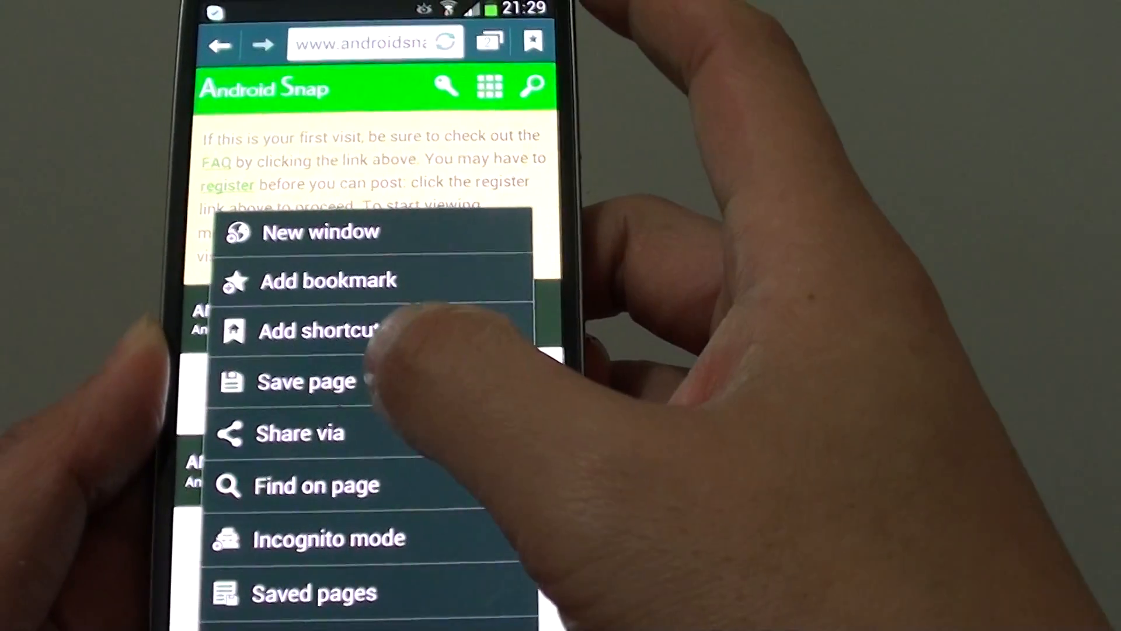
left_click(306, 381)
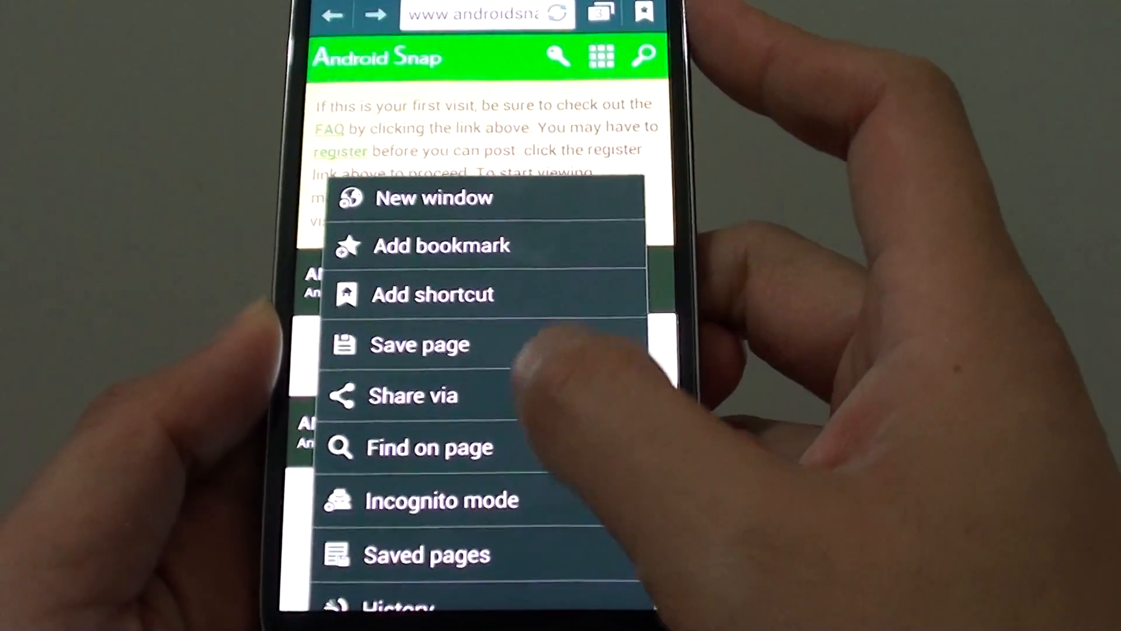
Open Saved pages from the browser menu.
scroll("down", 3)
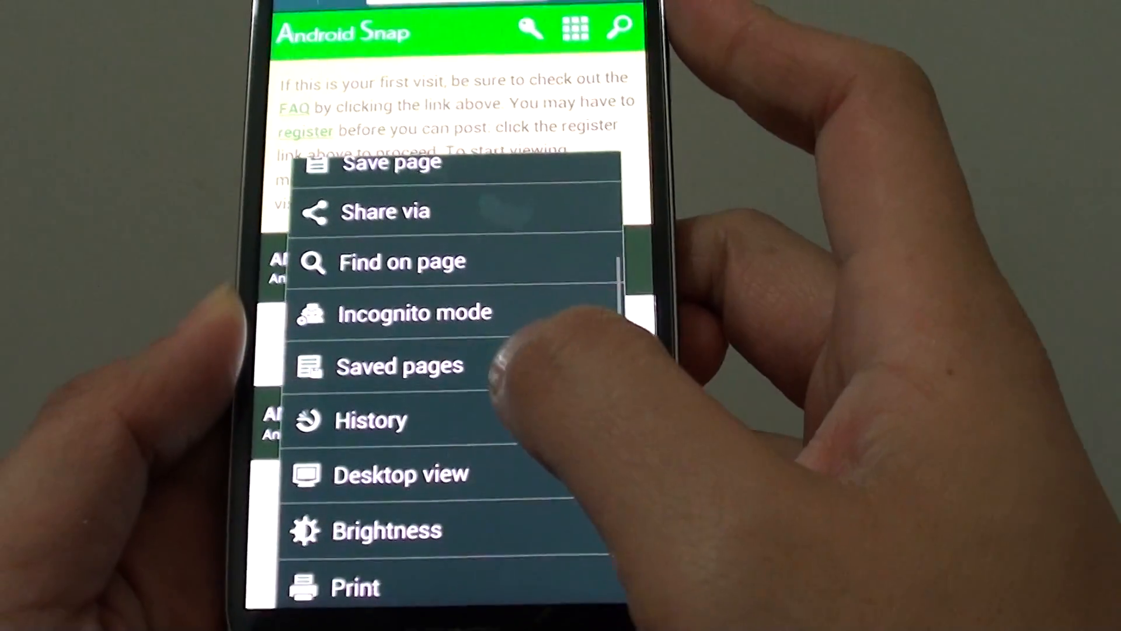
left_click(399, 365)
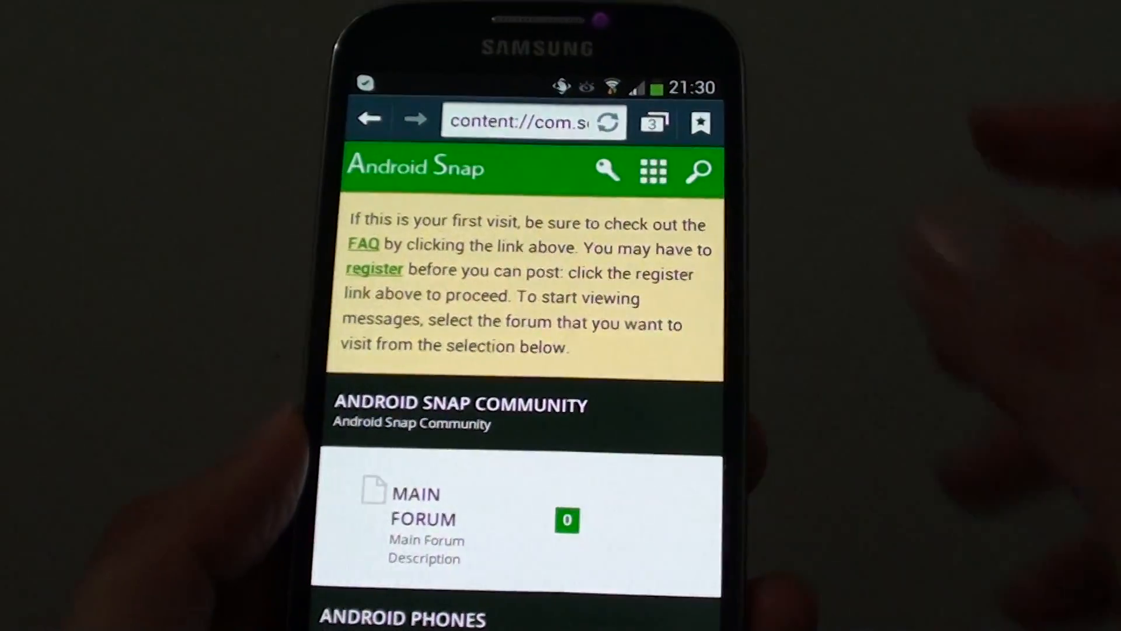
Scroll the offline content:// copy of Android Snap to the Acer phone entries.
scroll("up", 3)
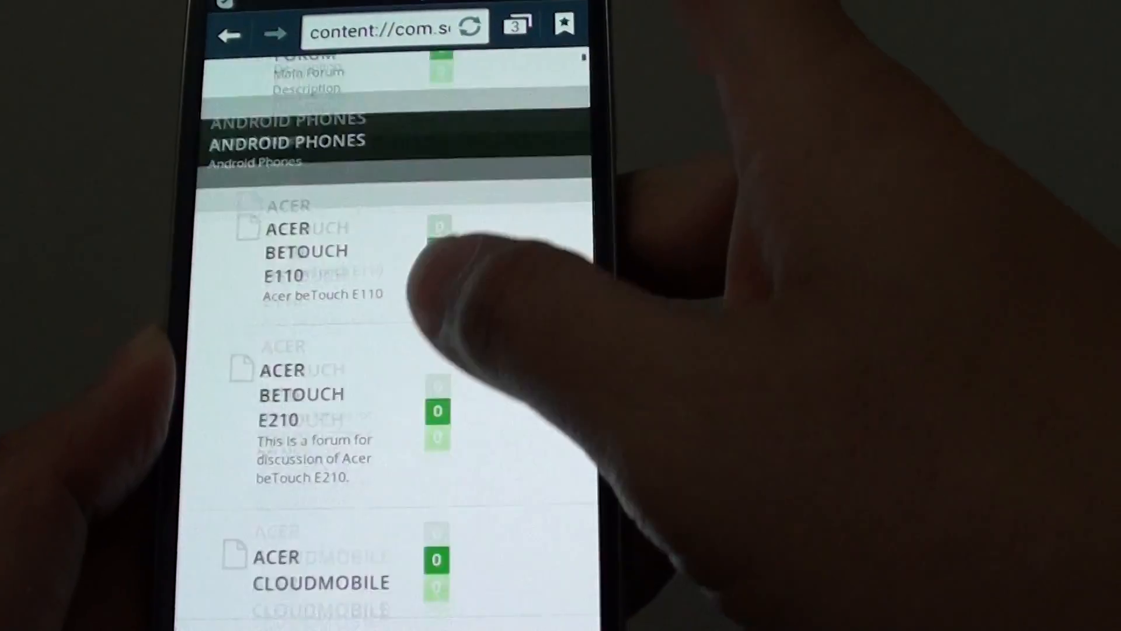